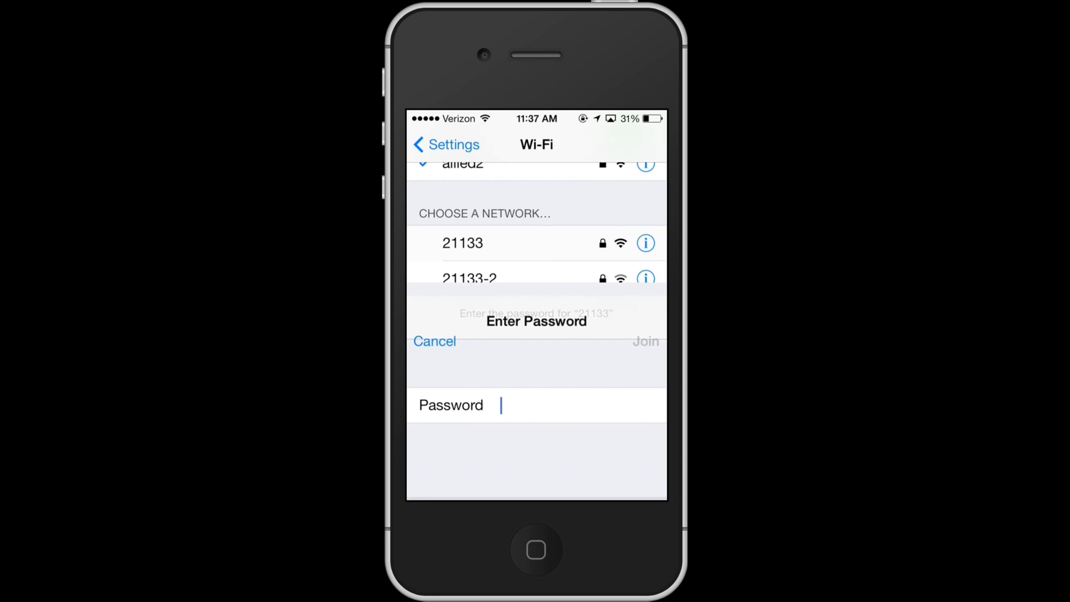
Step: Select network 21133 and bring up its Enter Password sheet
left_click(536, 403)
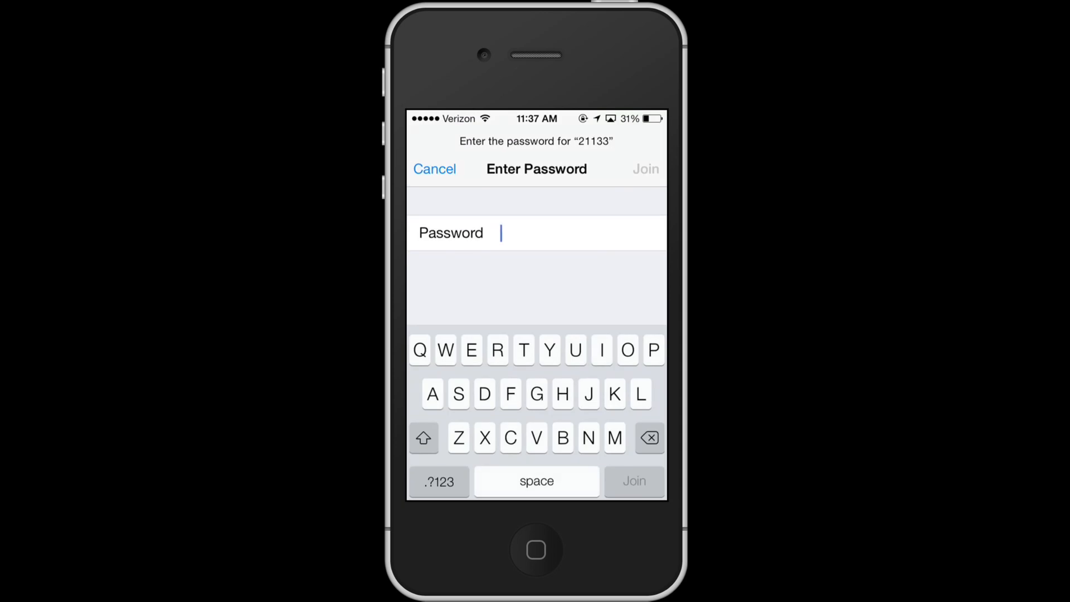
left_click(433, 168)
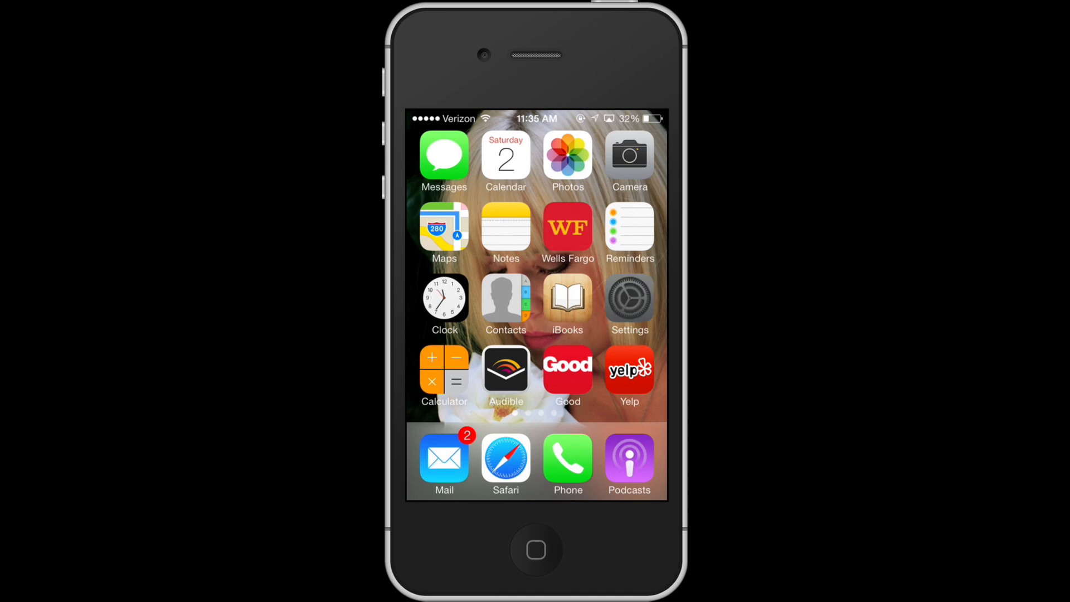
Step: Launch the Settings app from the home screen
left_click(629, 299)
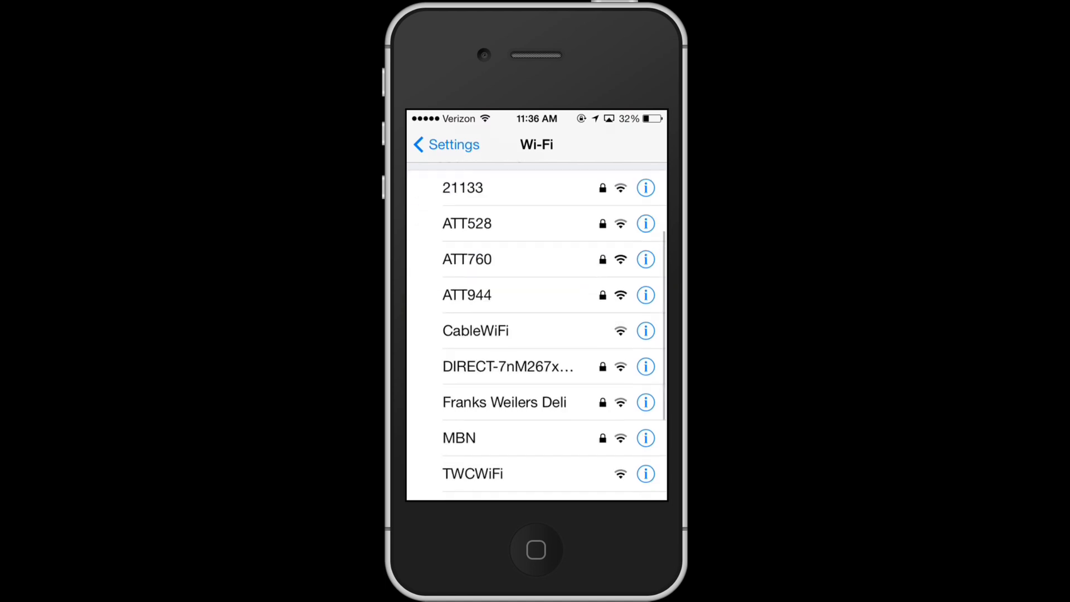
scroll("down", 3)
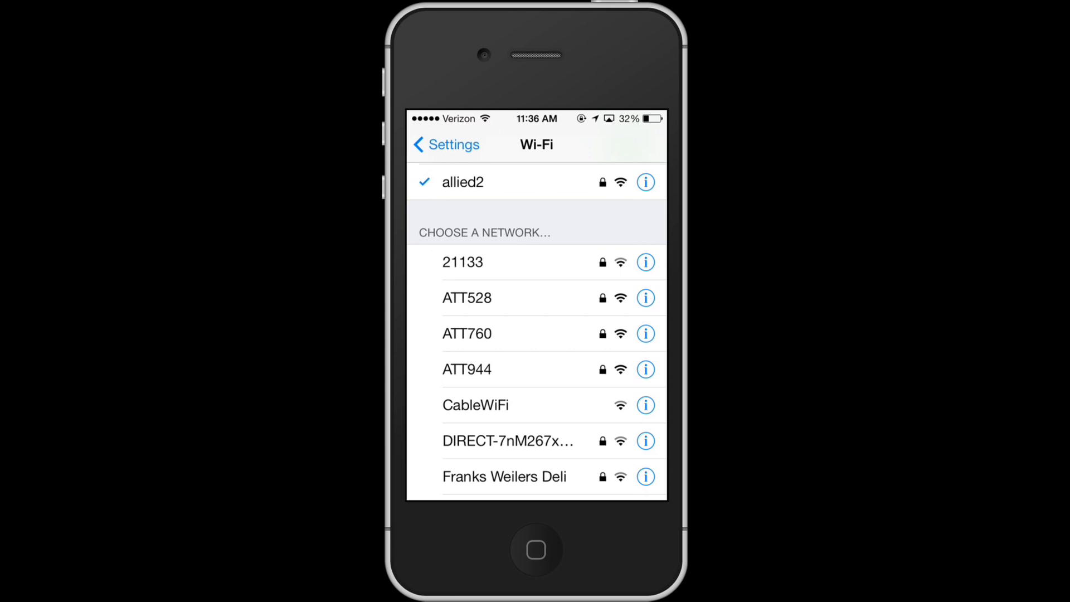
scroll("down", 3)
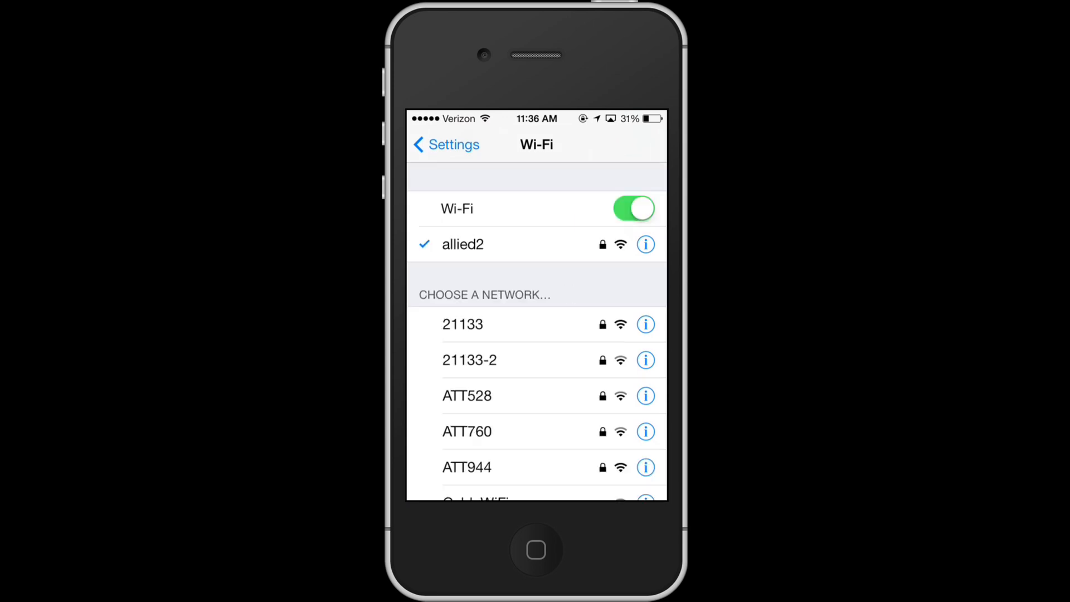
scroll("down", 3)
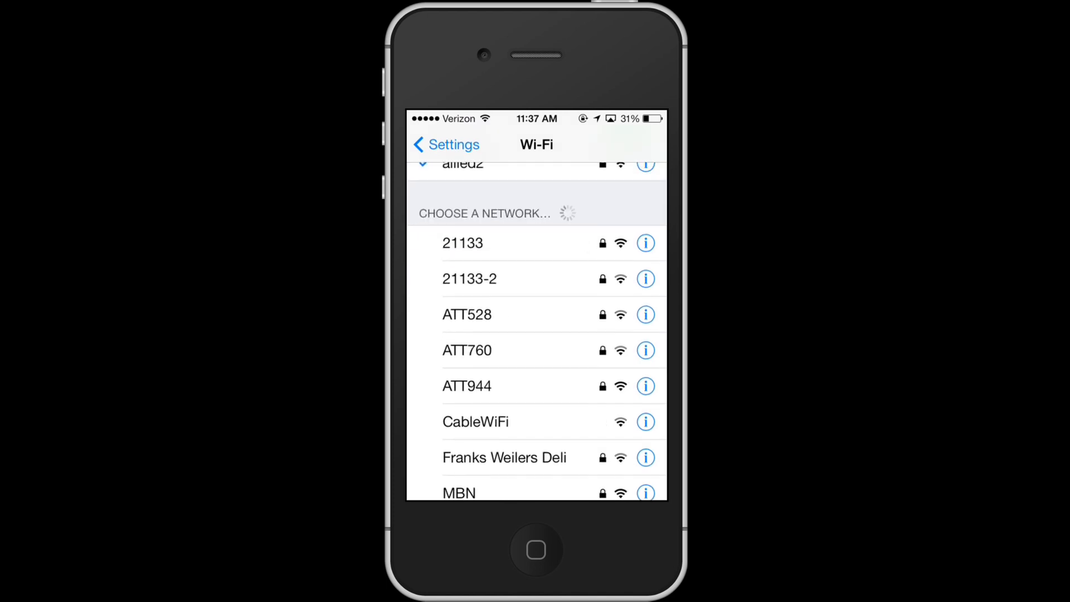
left_click(463, 243)
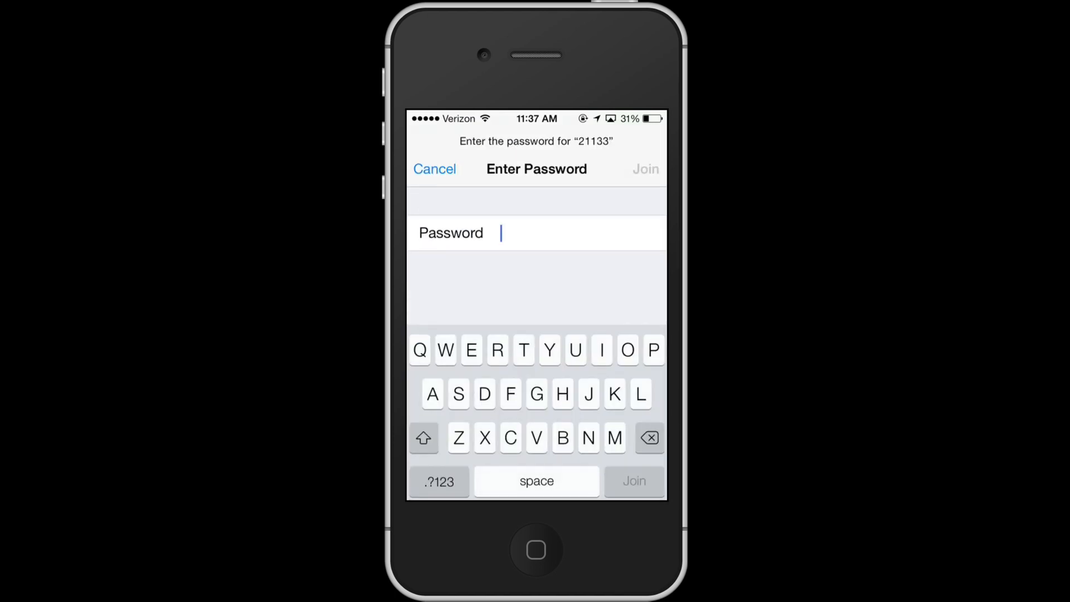
left_click(561, 394)
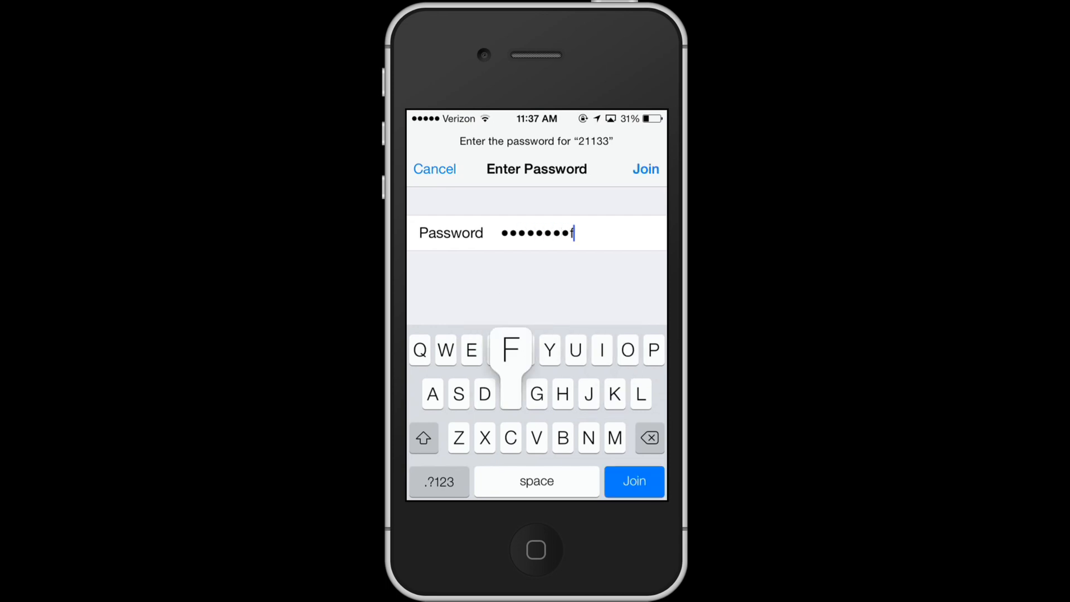
type("f")
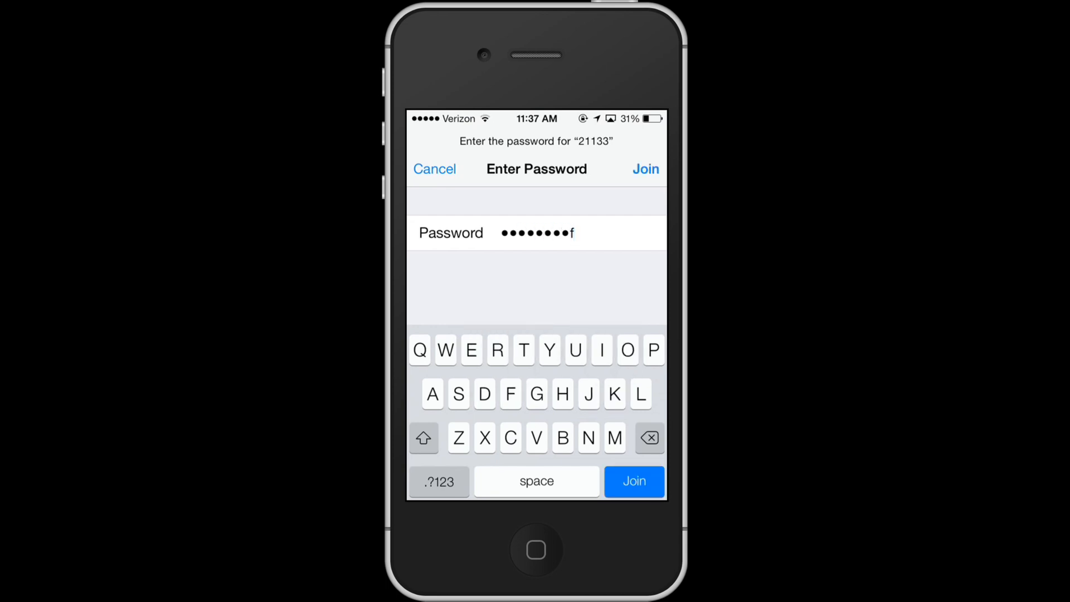